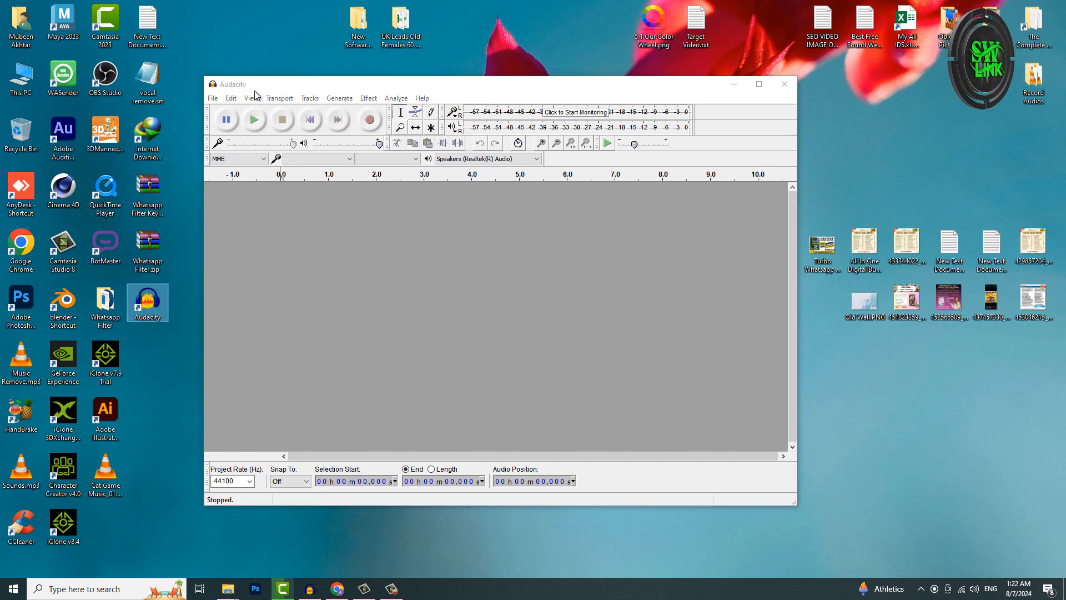
mouse_move(352, 101)
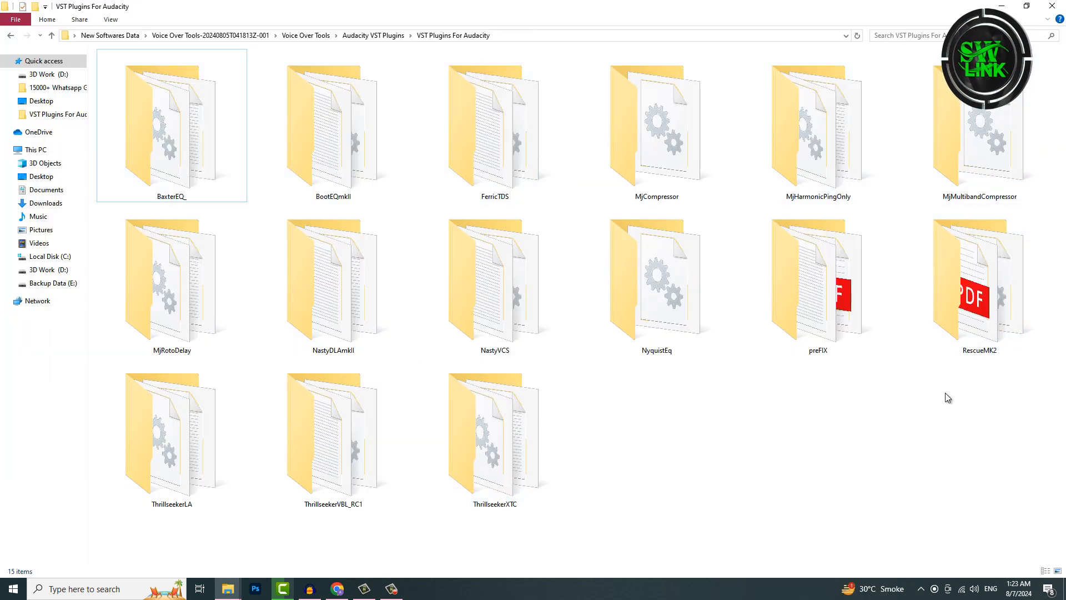
Select all plug-in files, relaunch Audacity as administrator and show the Effect menu.
click(333, 279)
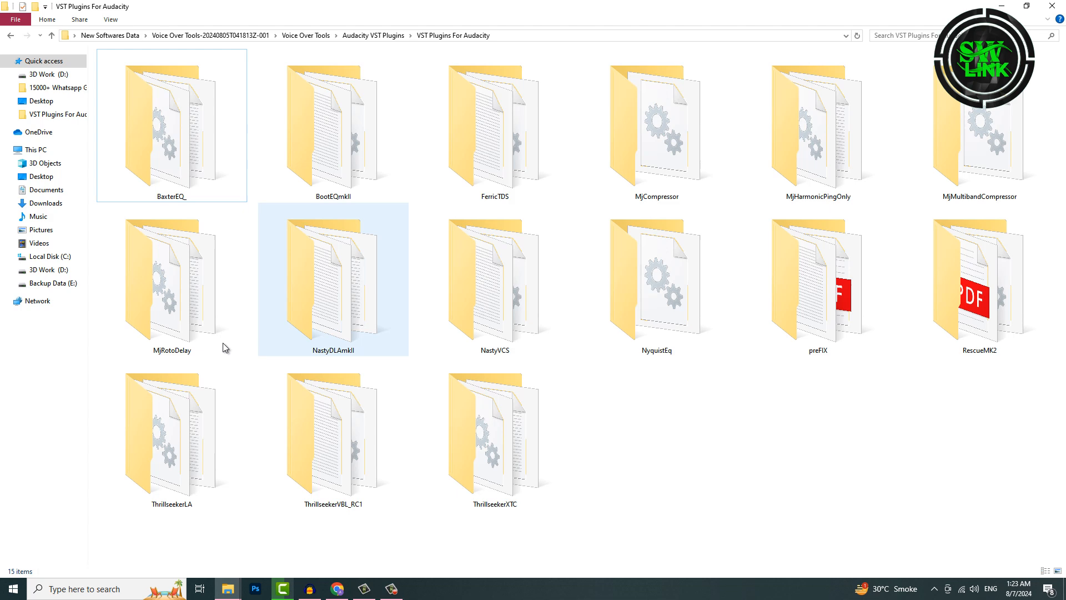
key(ctrl+a)
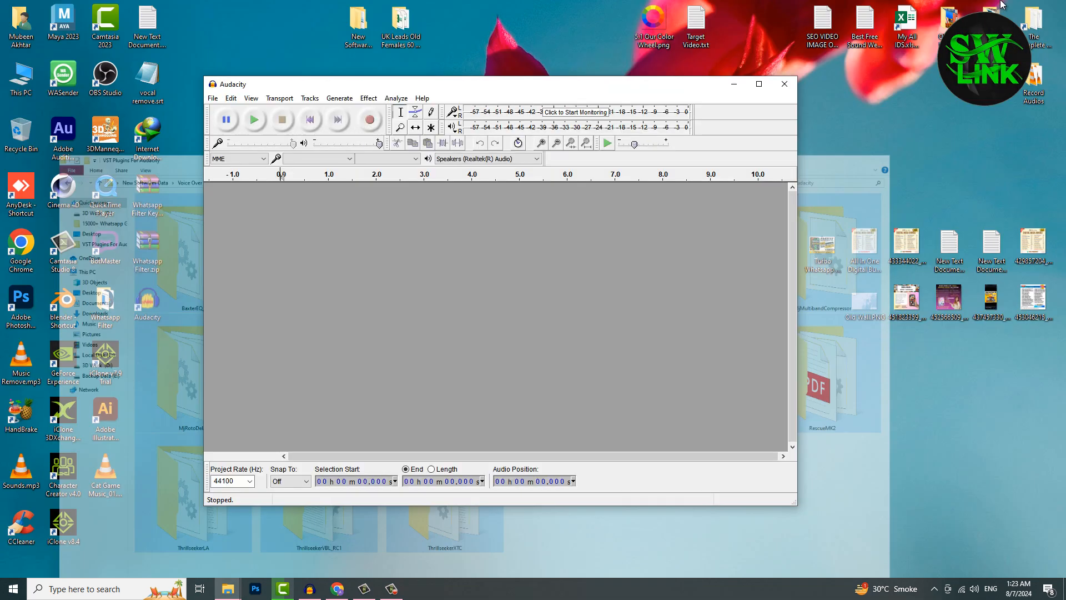
right_click(145, 303)
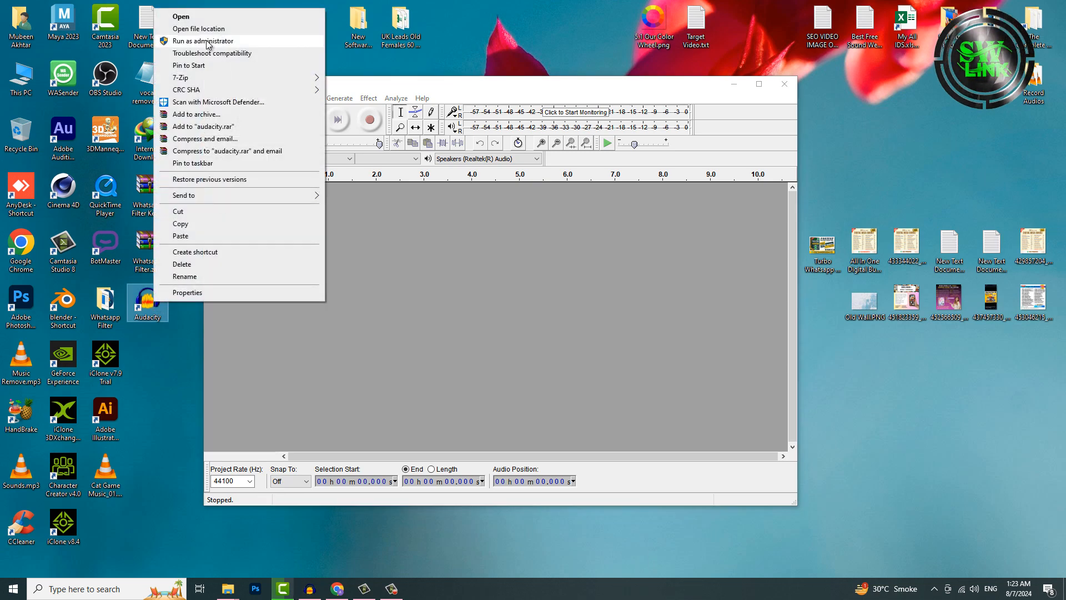
click(199, 28)
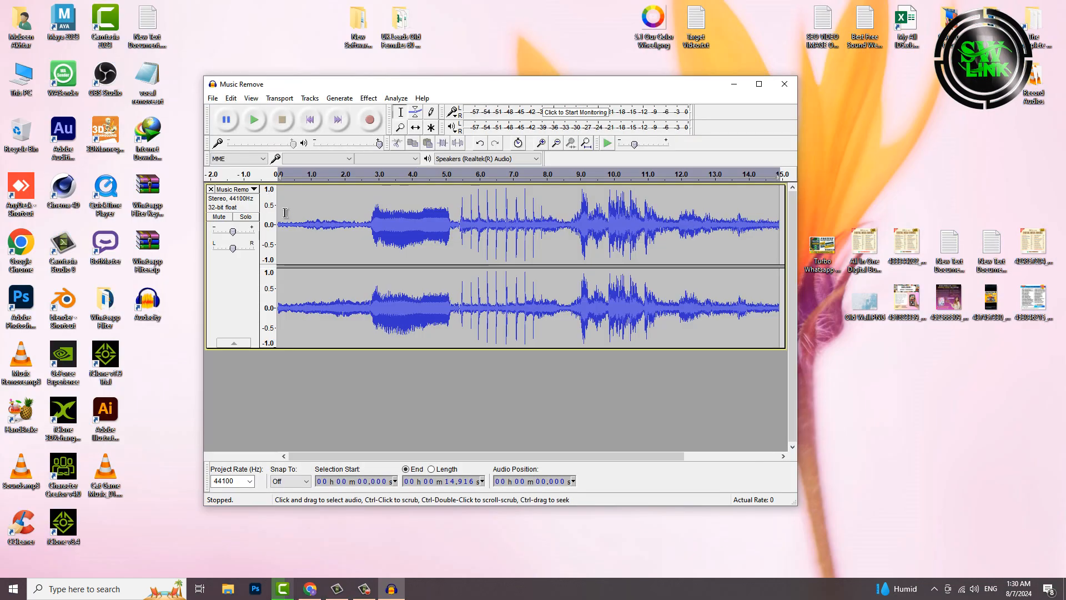
click(368, 98)
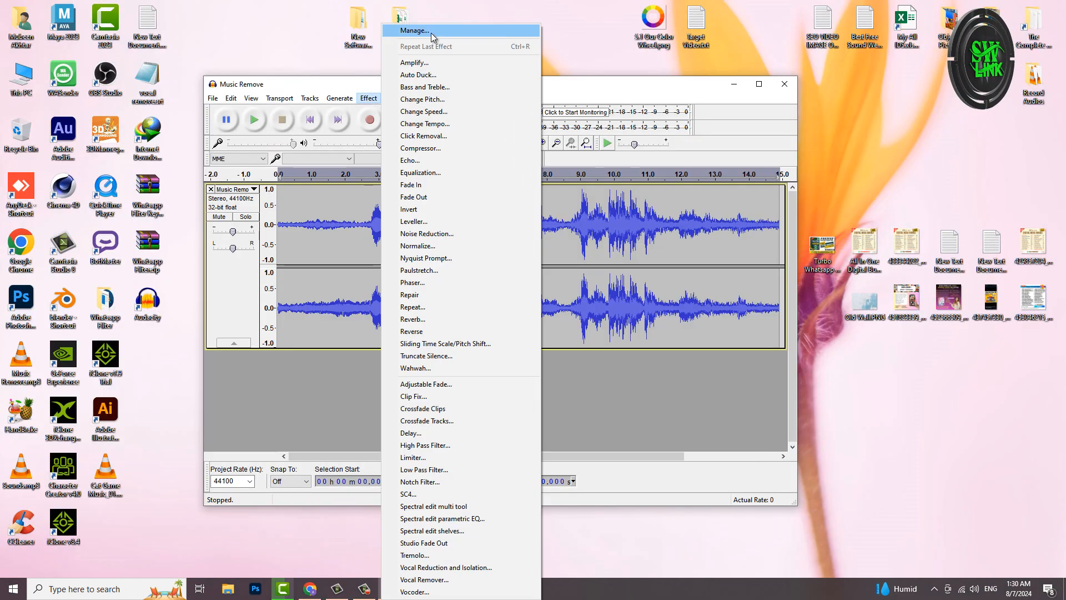
In the Plug-in Manager select and enable every effect, including BaxterEQ and preFIX.
click(415, 30)
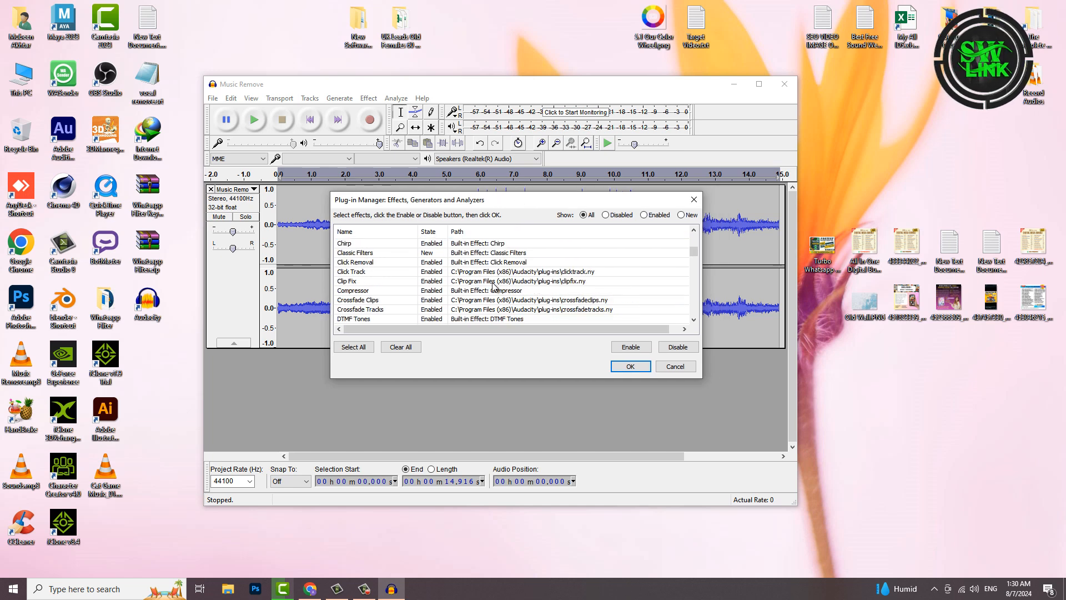
click(347, 319)
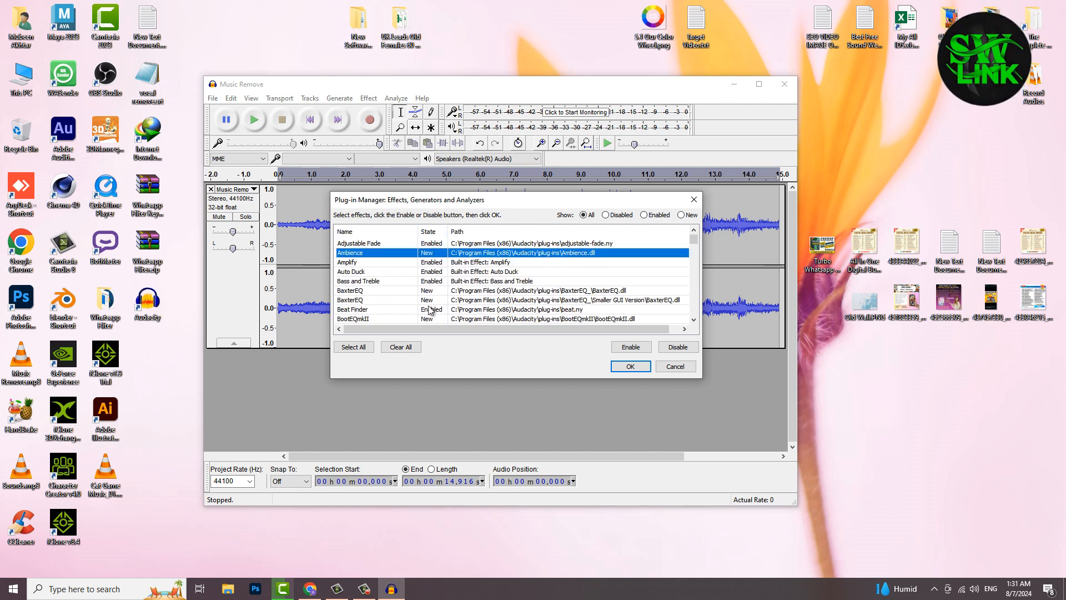
scroll(down, 3)
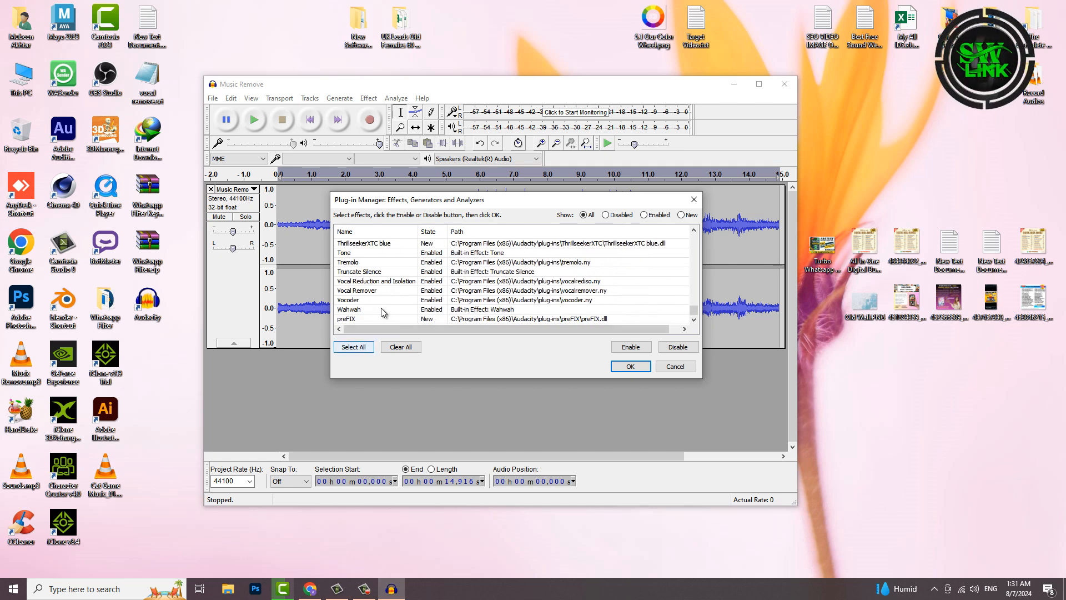
click(630, 347)
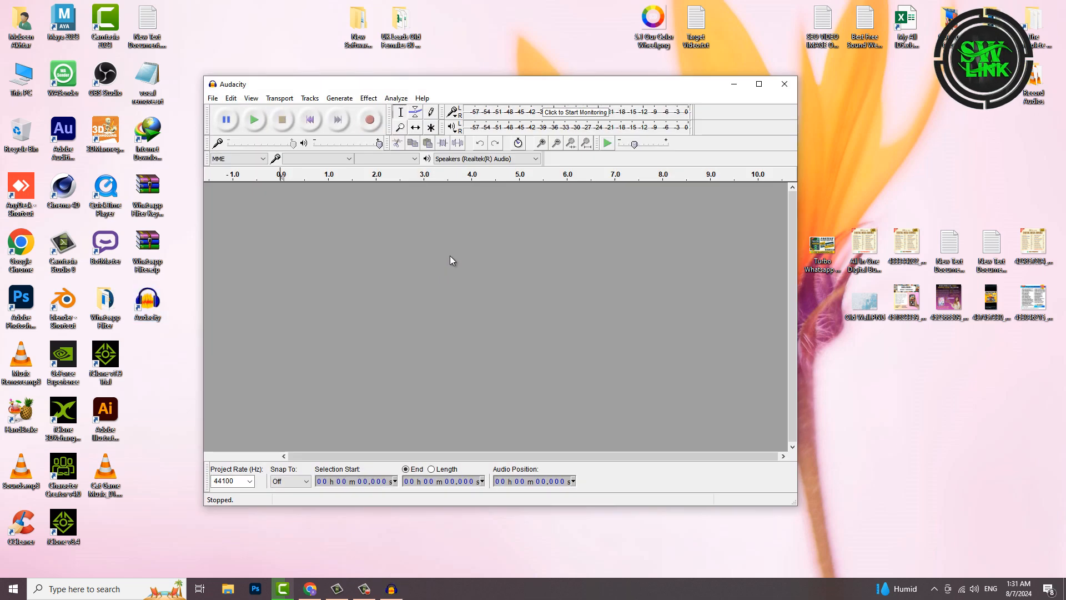
Show the Effect menu to confirm the newly added VST plug-ins are listed.
click(368, 98)
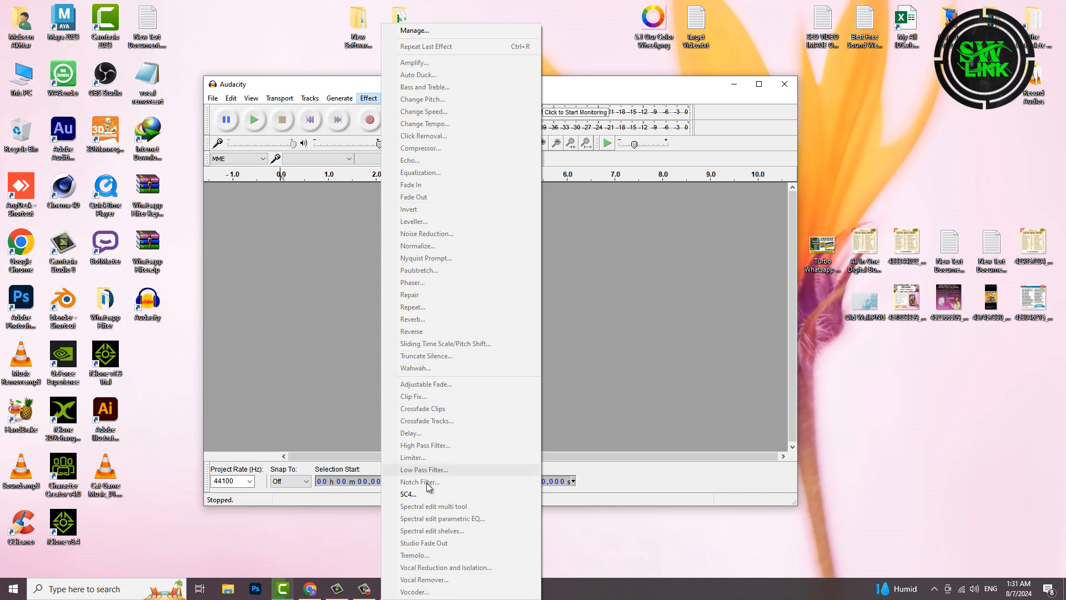
mouse_move(425, 124)
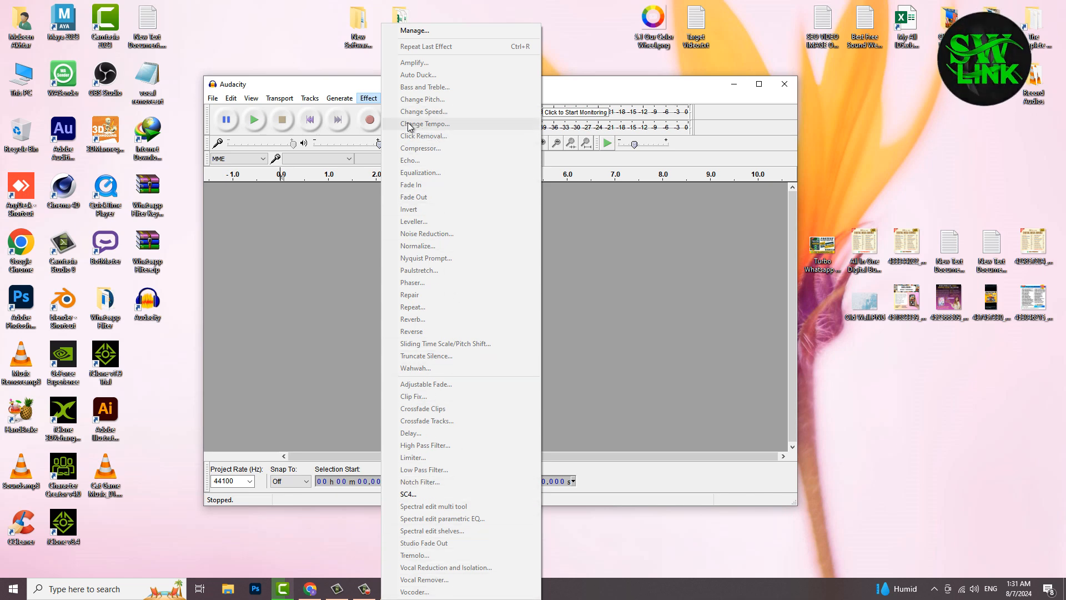
mouse_move(418, 75)
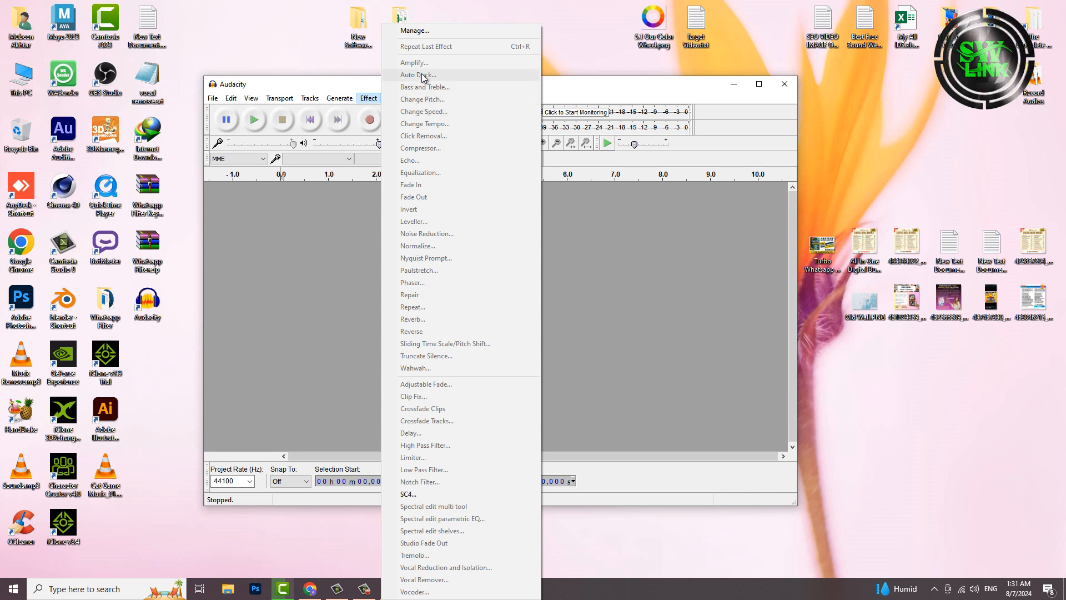
mouse_move(418, 433)
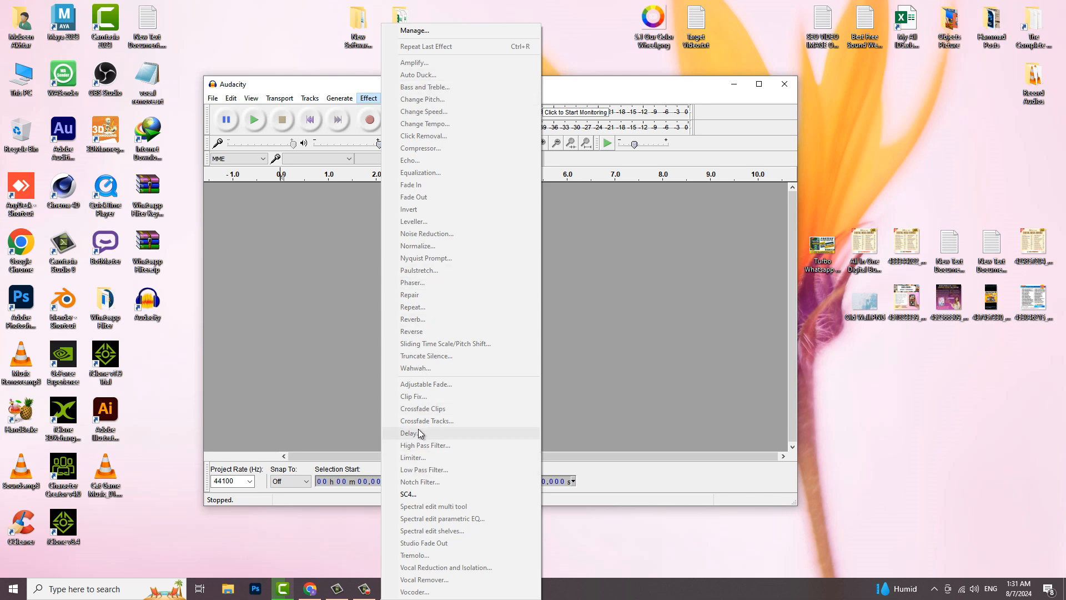